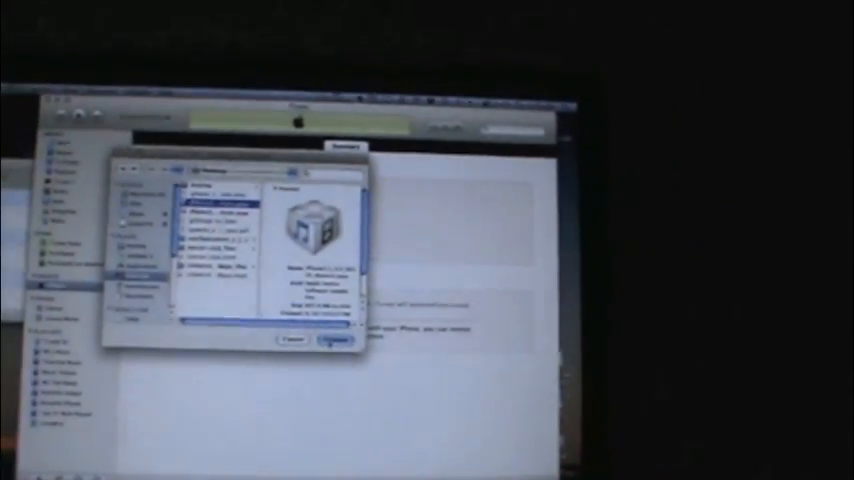
Load the selected iOS 4.0 firmware file for the restore, bringing up the erase confirmation
{"action": "left_click", "coordinate": [335, 340]}
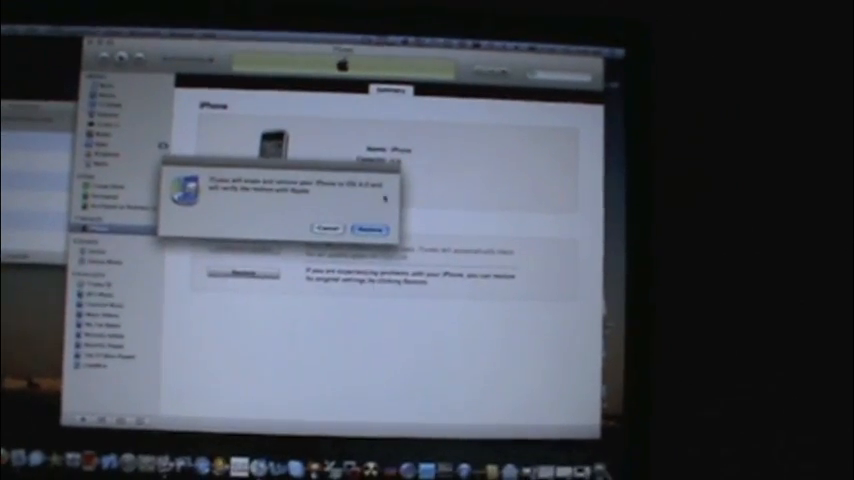